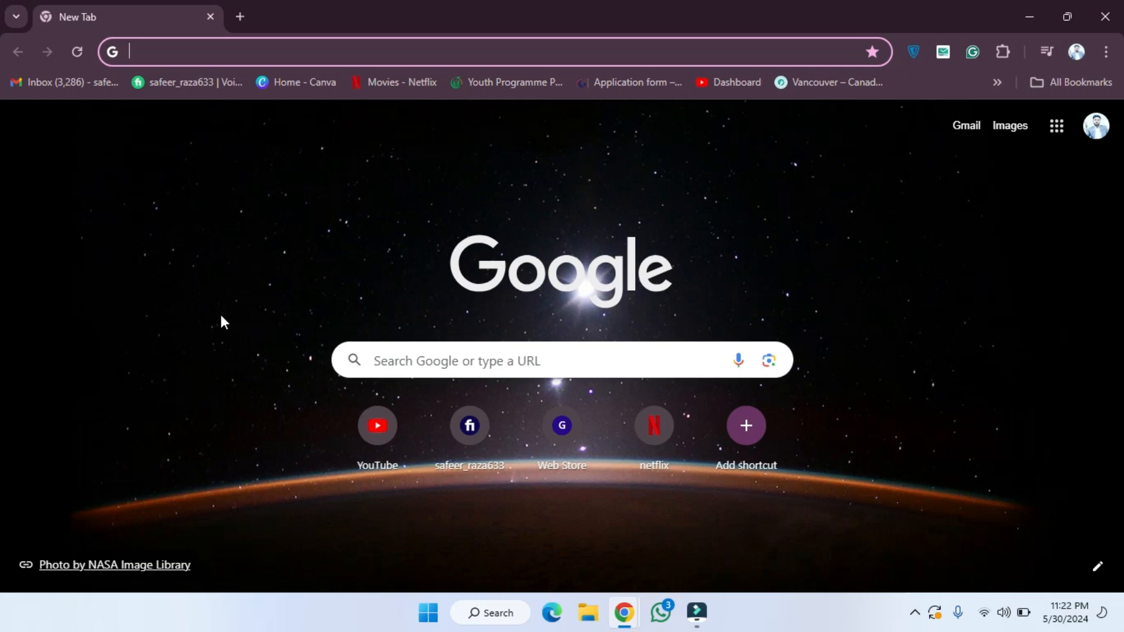
Search Google for 'how to delete strava account' and open the 'Delete Your Strava Account' support article.
text(how to delete strava account)
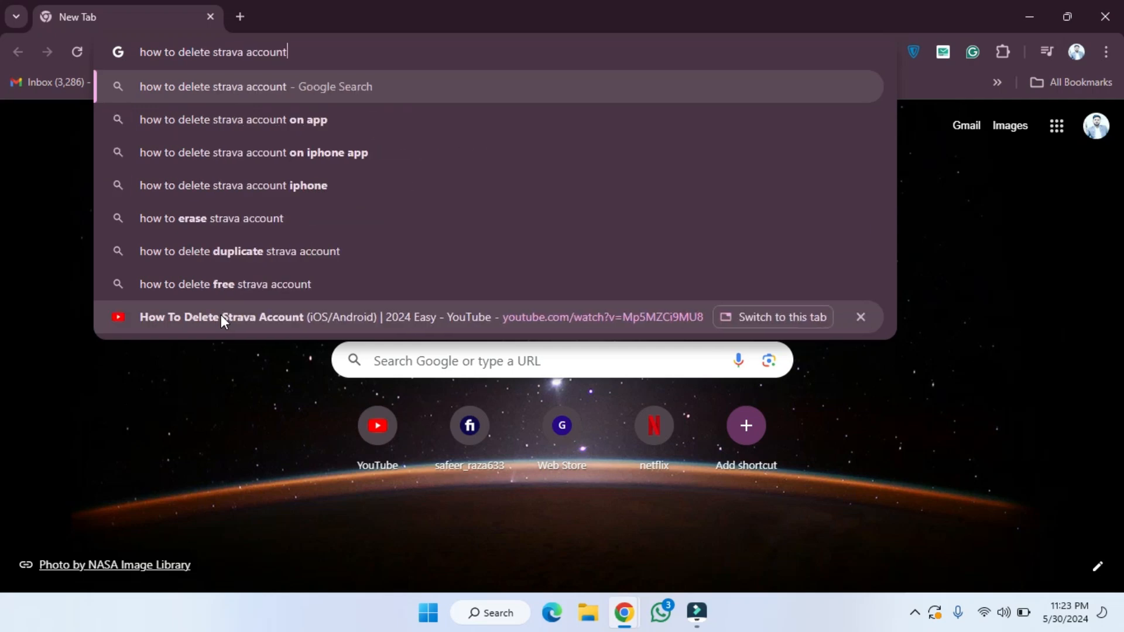
key(Enter)
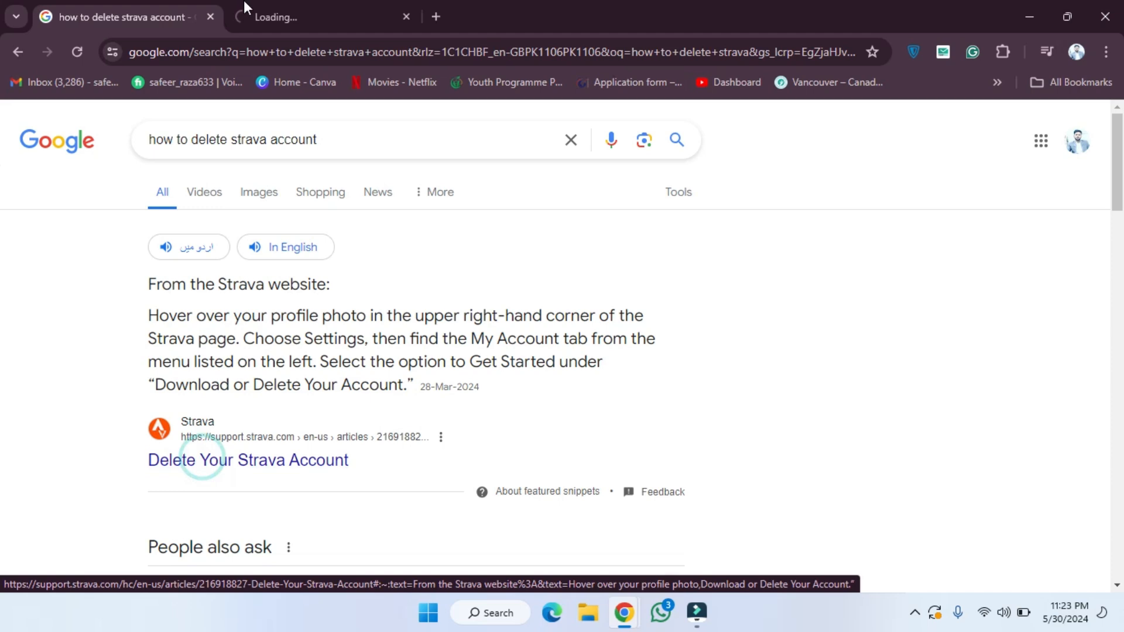
click(247, 459)
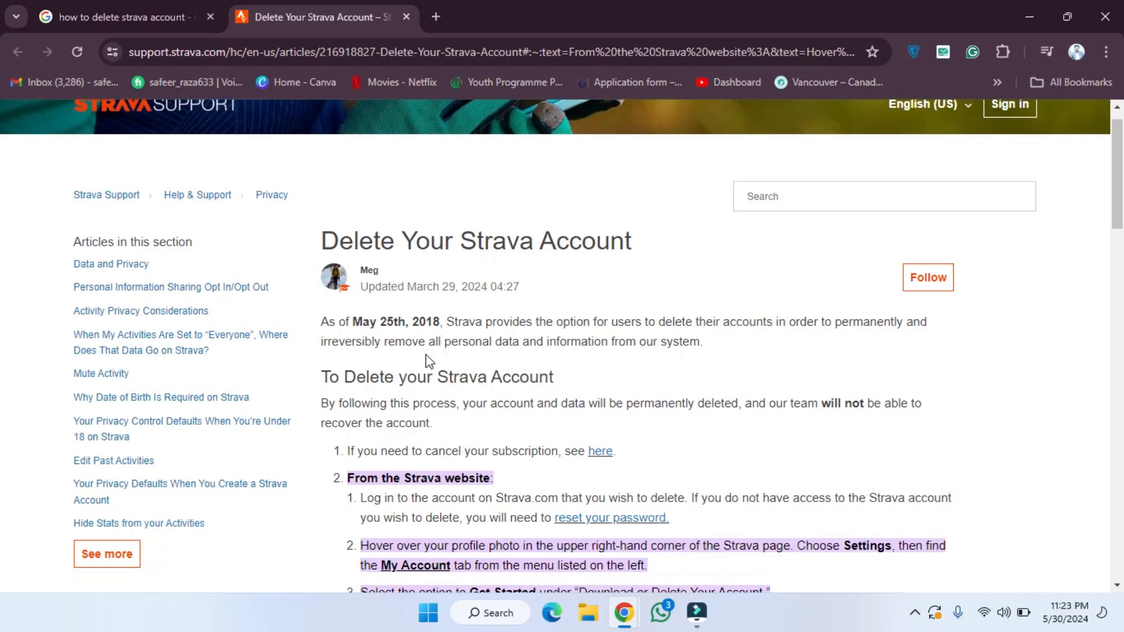
Scroll through the 'From the Strava website' steps down to the 'From the Strava mobile app' steps.
scroll(down, 3)
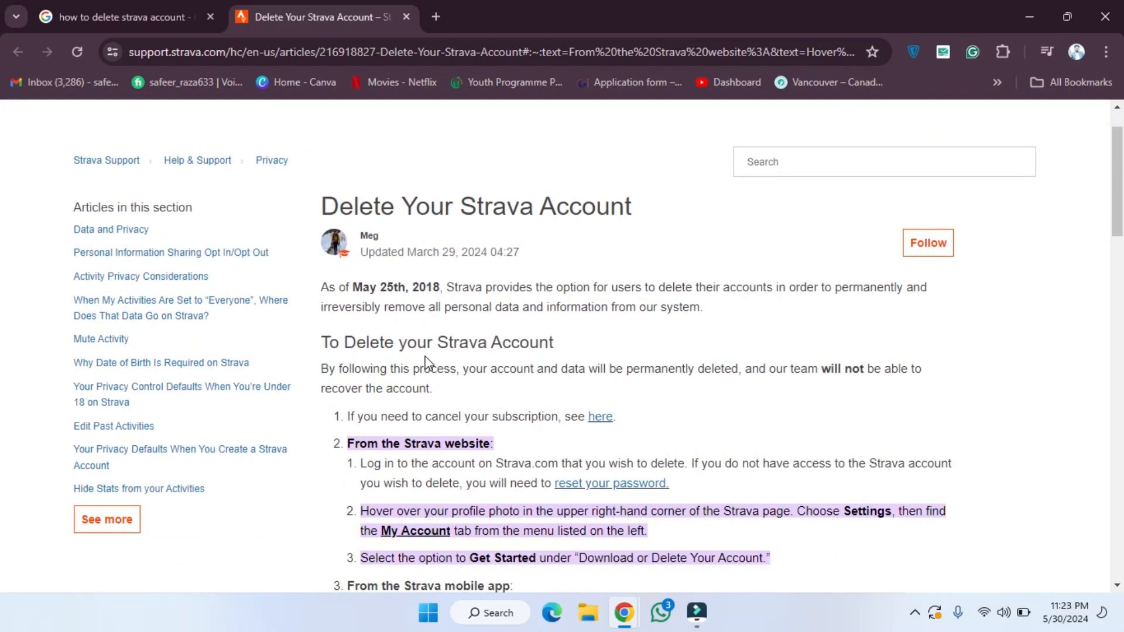
scroll(down, 3)
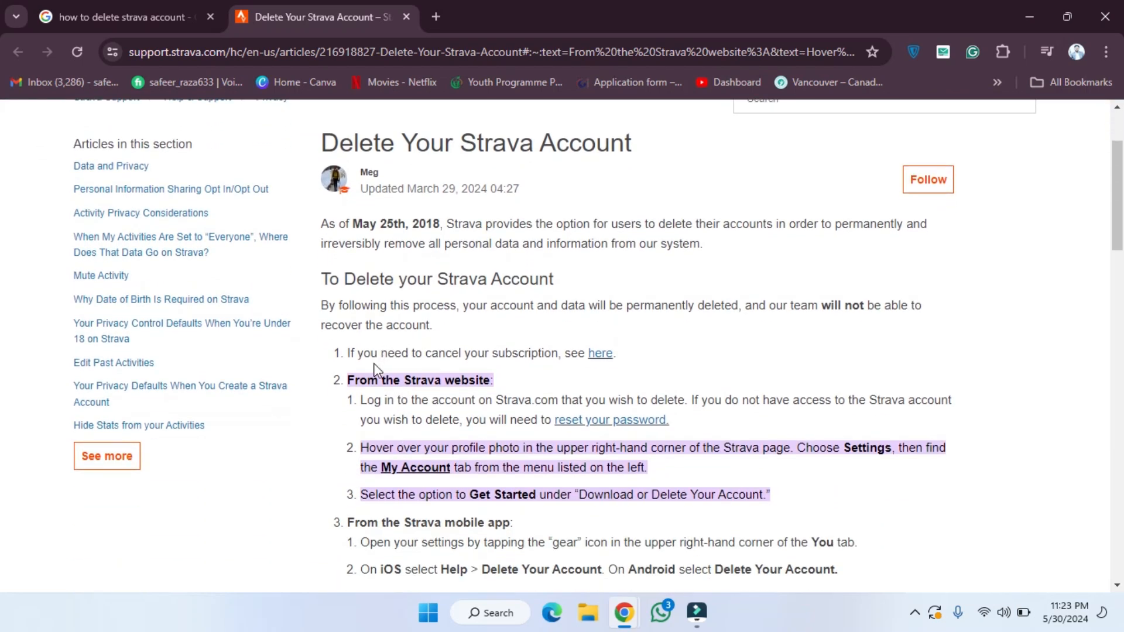
scroll(down, 3)
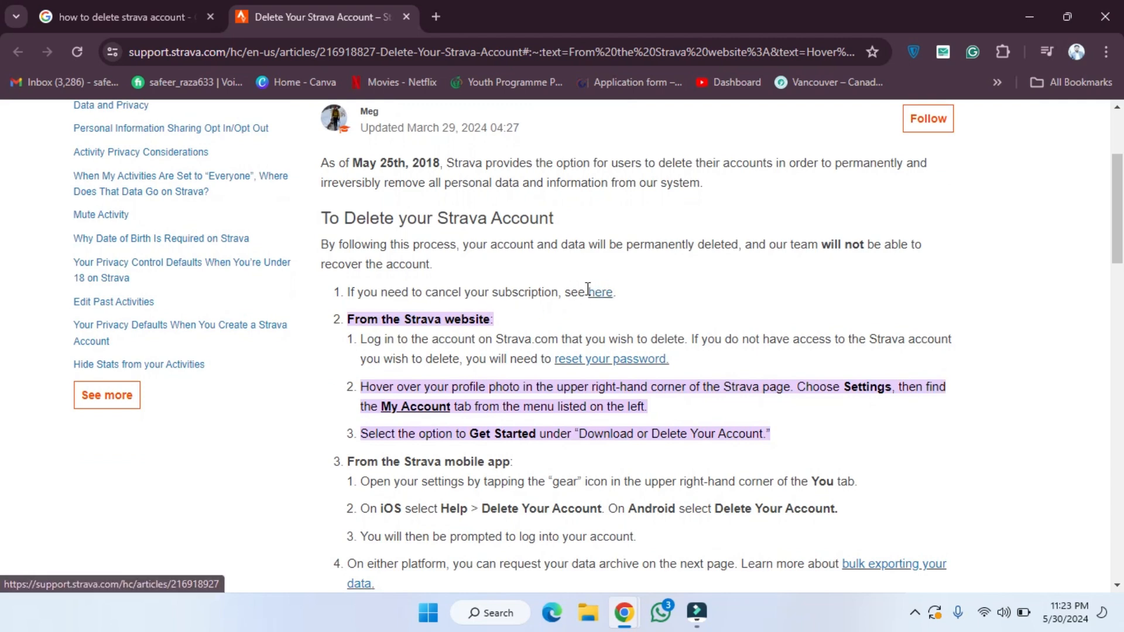
mouse_move(375, 324)
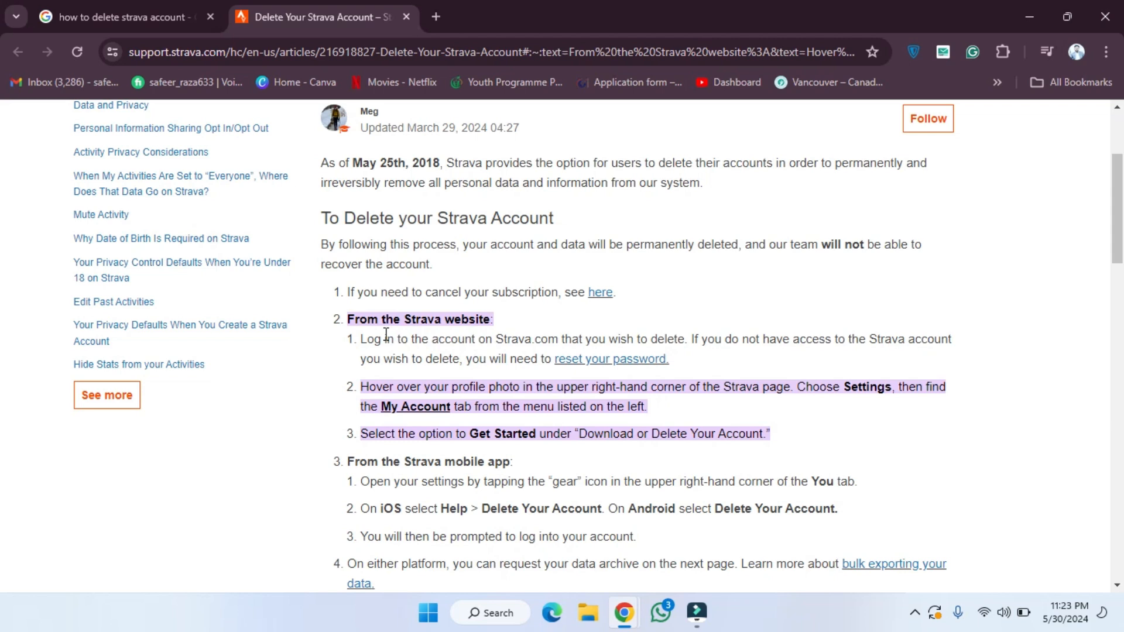
scroll(down, 3)
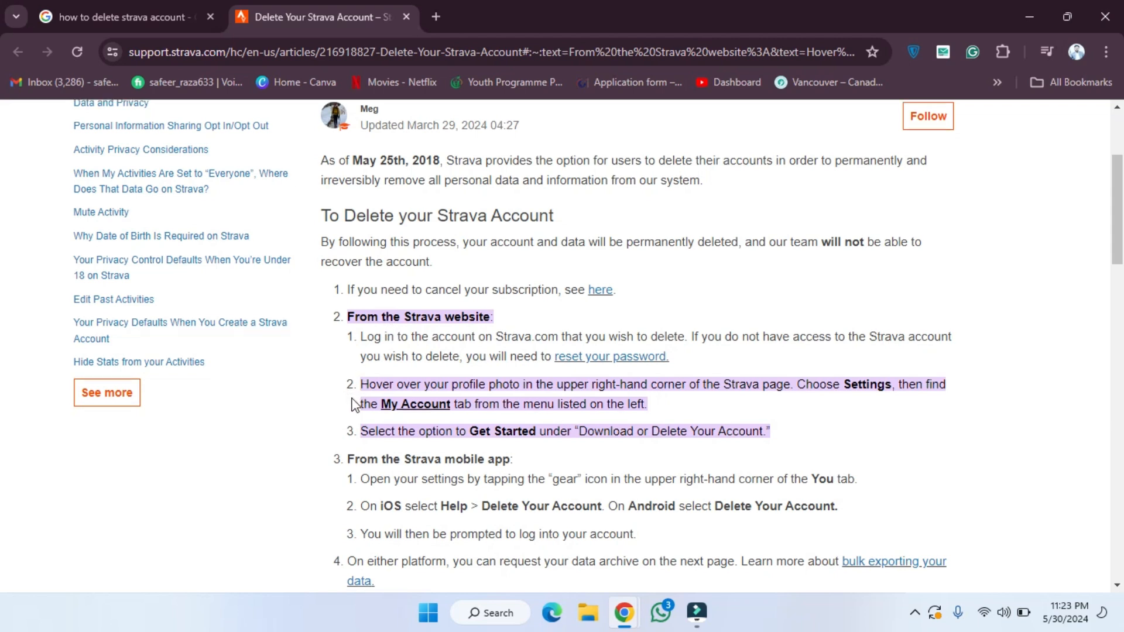
scroll(down, 3)
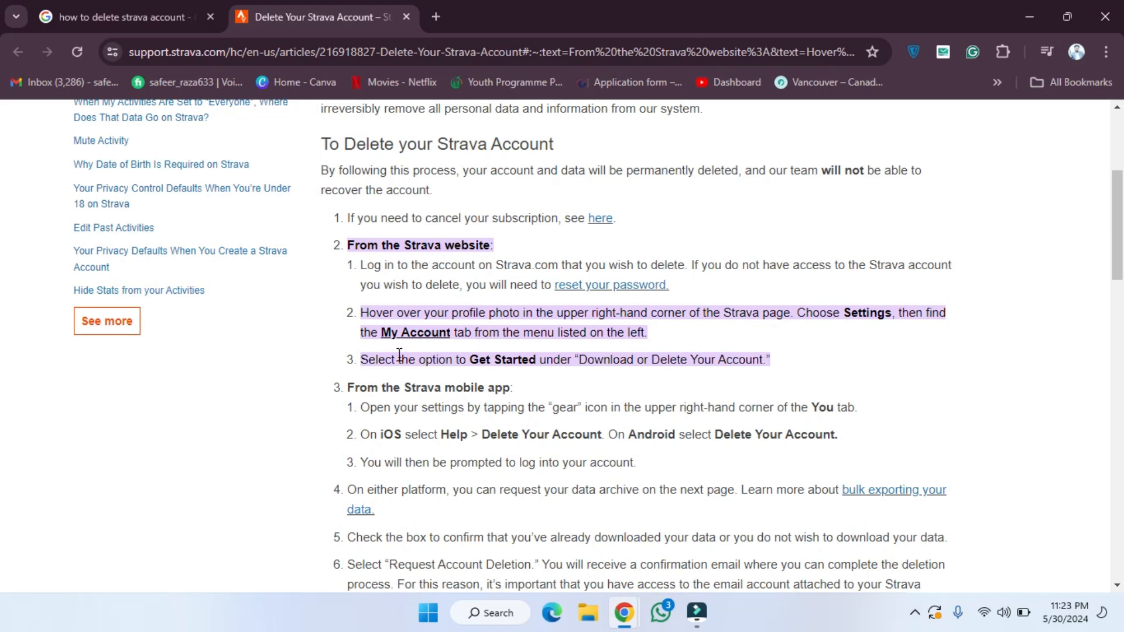
Scroll until step 6 'Request Account Deletion' and its email-change and Facebook sign-up notes are visible.
scroll(down, 3)
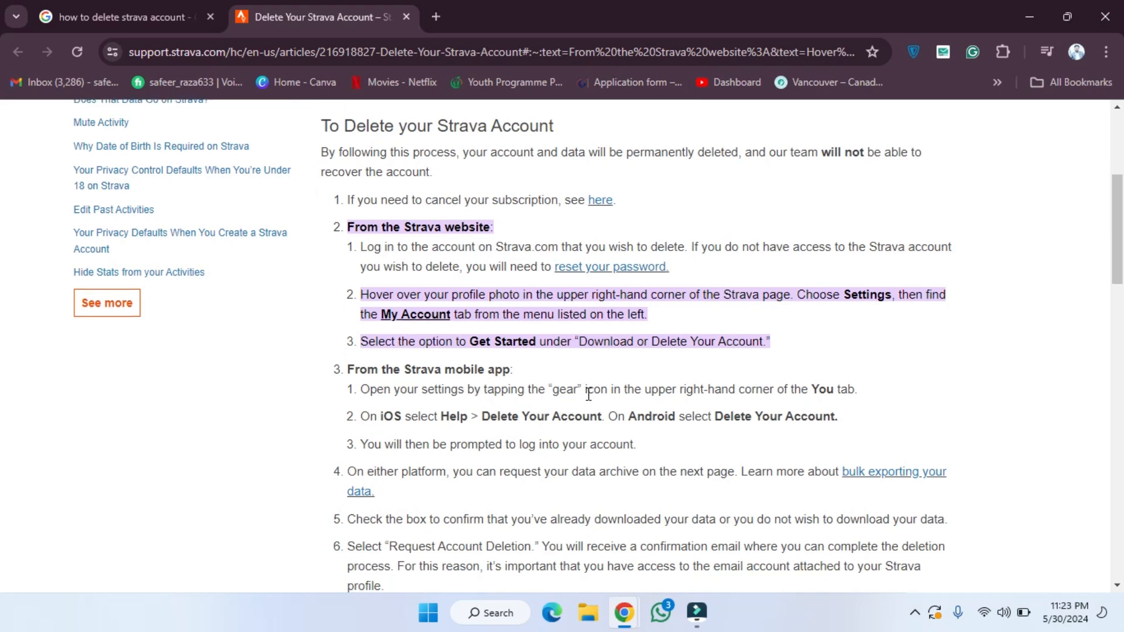
mouse_move(764, 394)
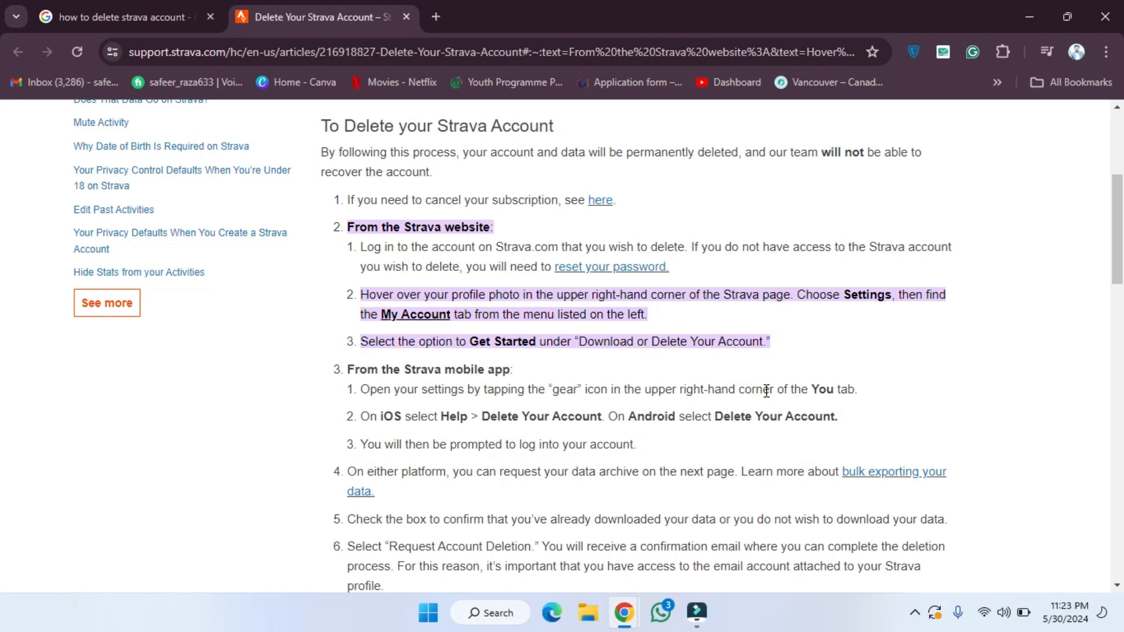
mouse_move(356, 424)
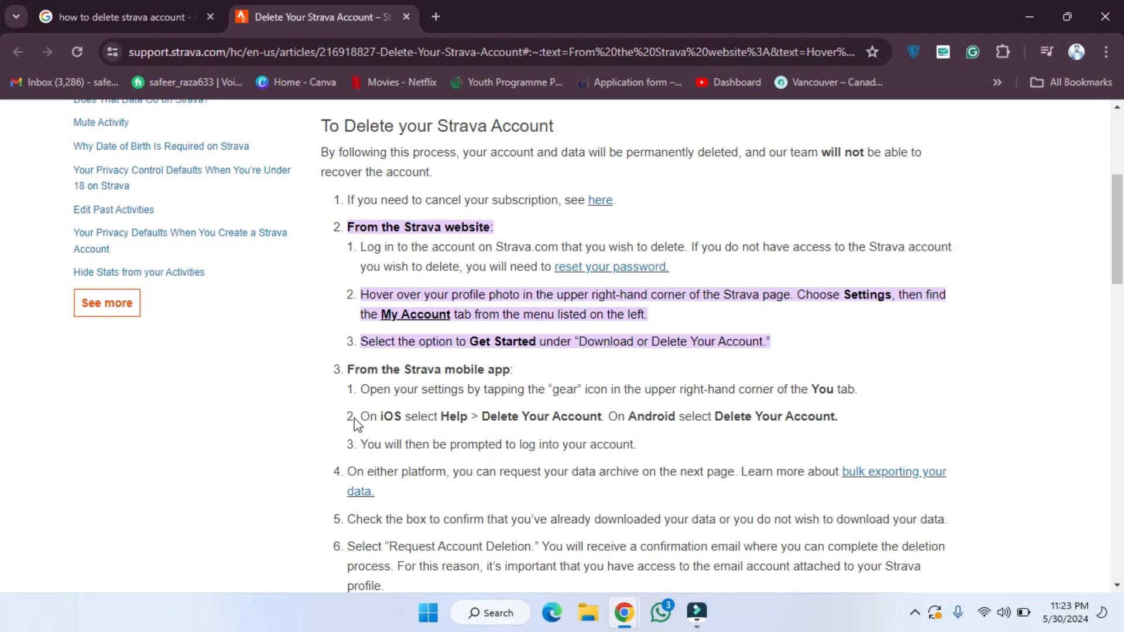
mouse_move(376, 415)
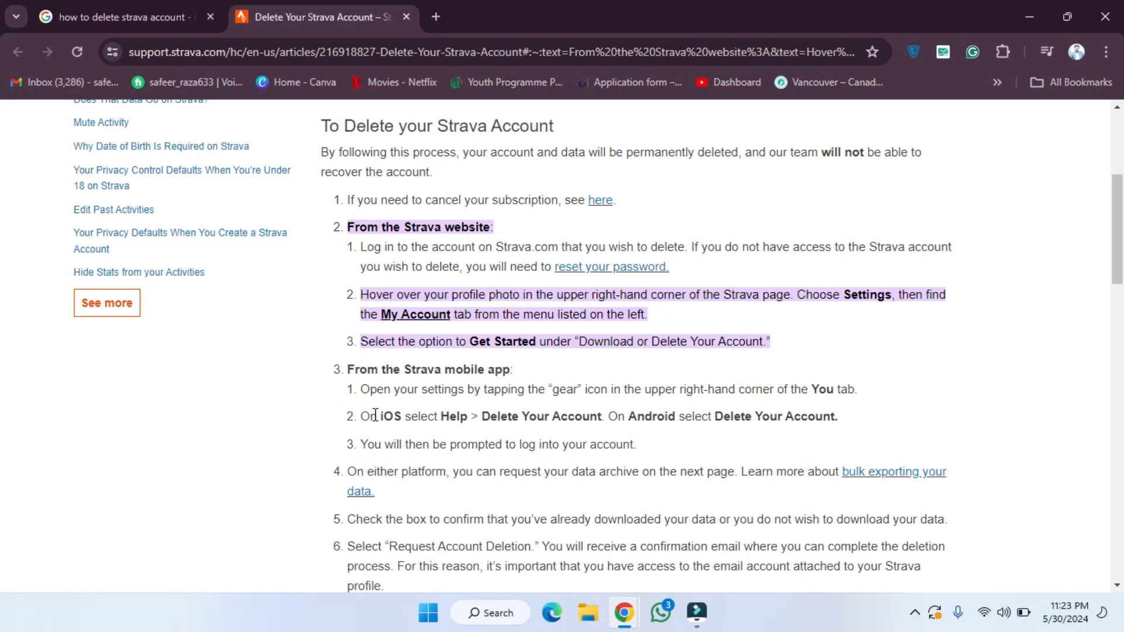
mouse_move(348, 421)
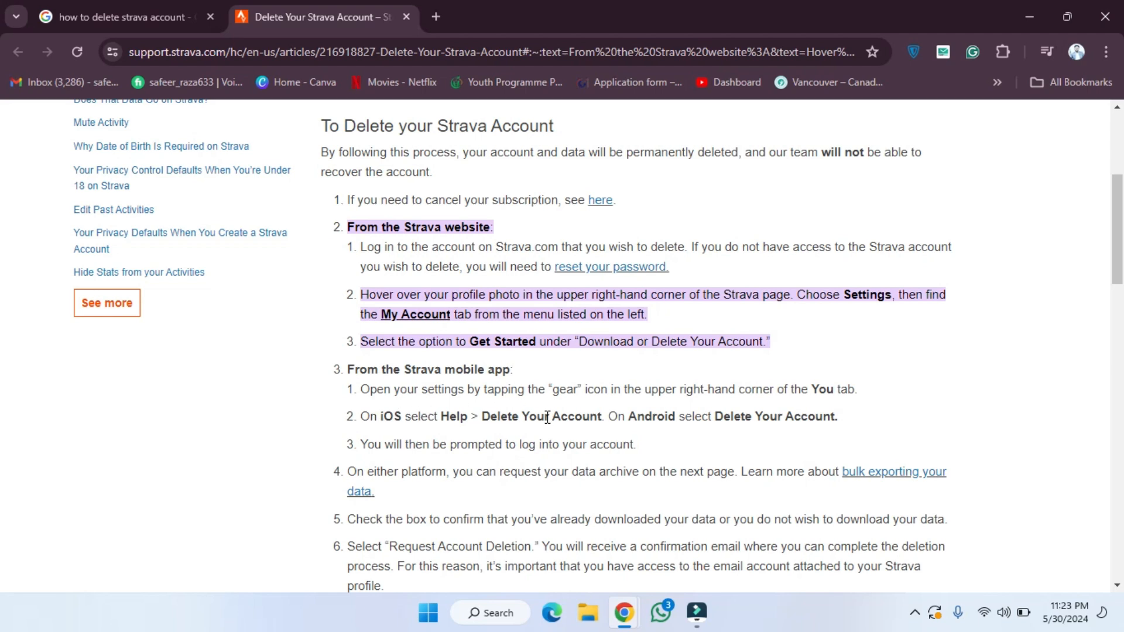
mouse_move(749, 421)
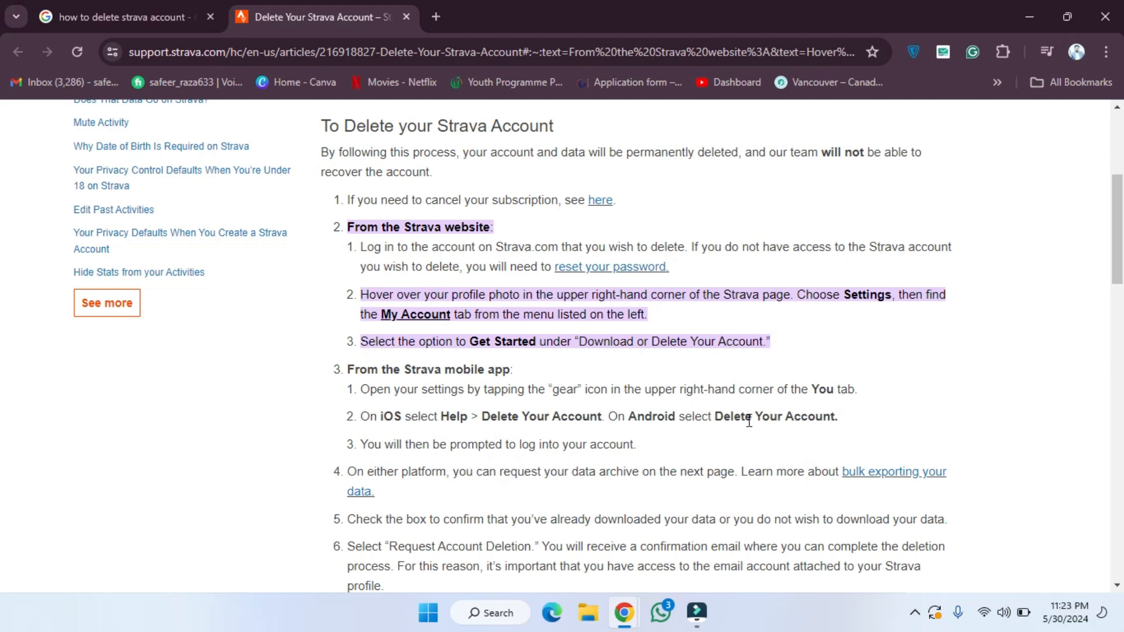
scroll(down, 3)
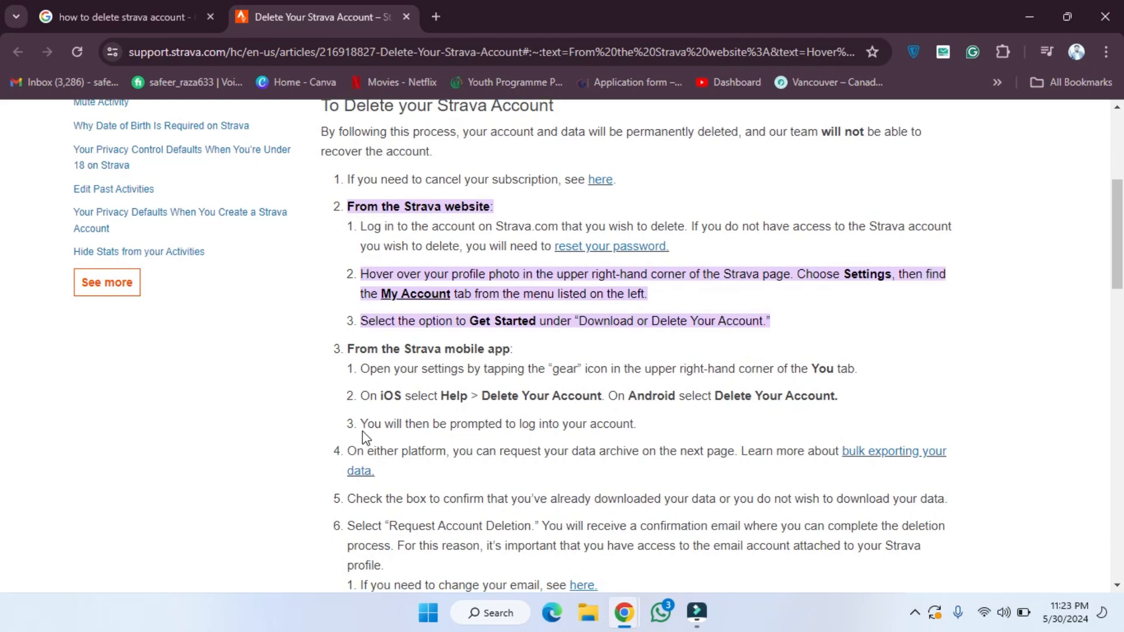
mouse_move(371, 429)
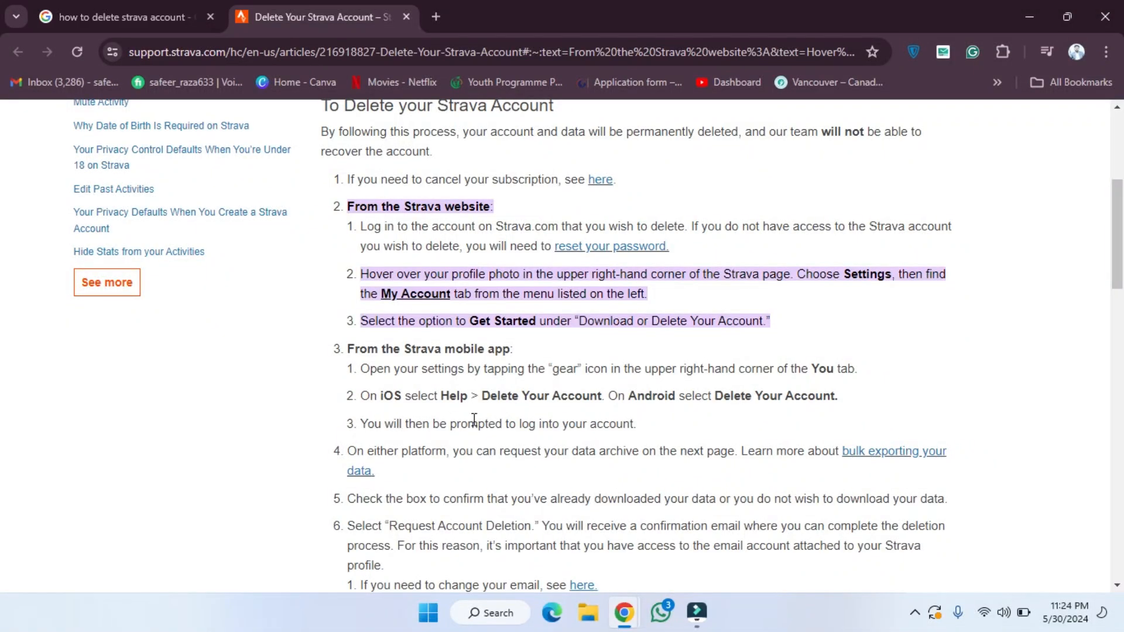
scroll(down, 3)
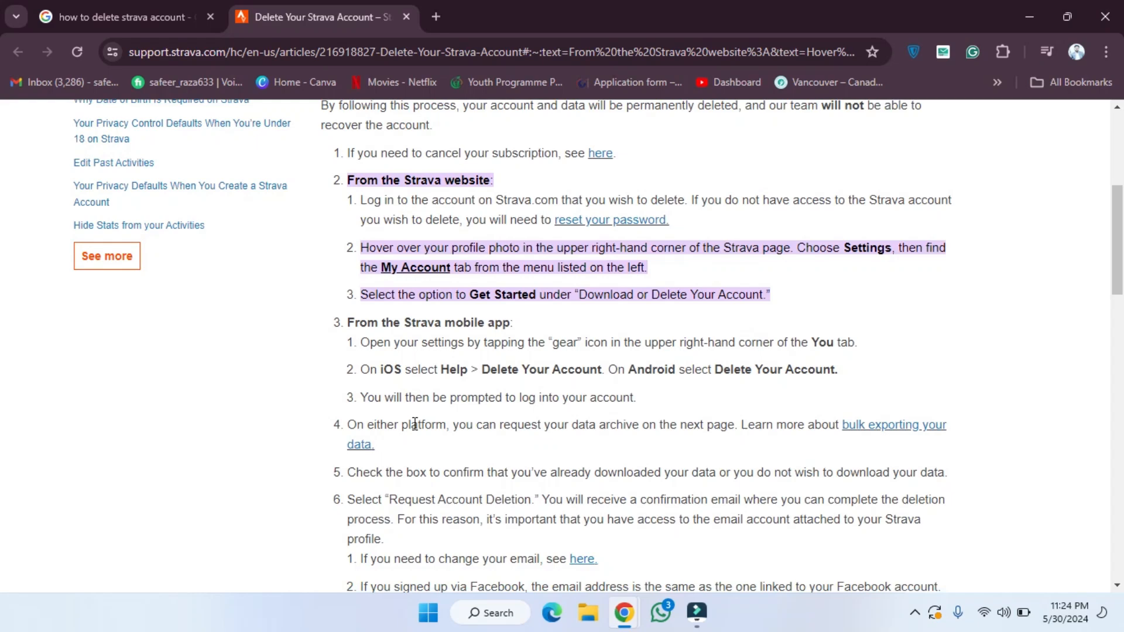
scroll(down, 3)
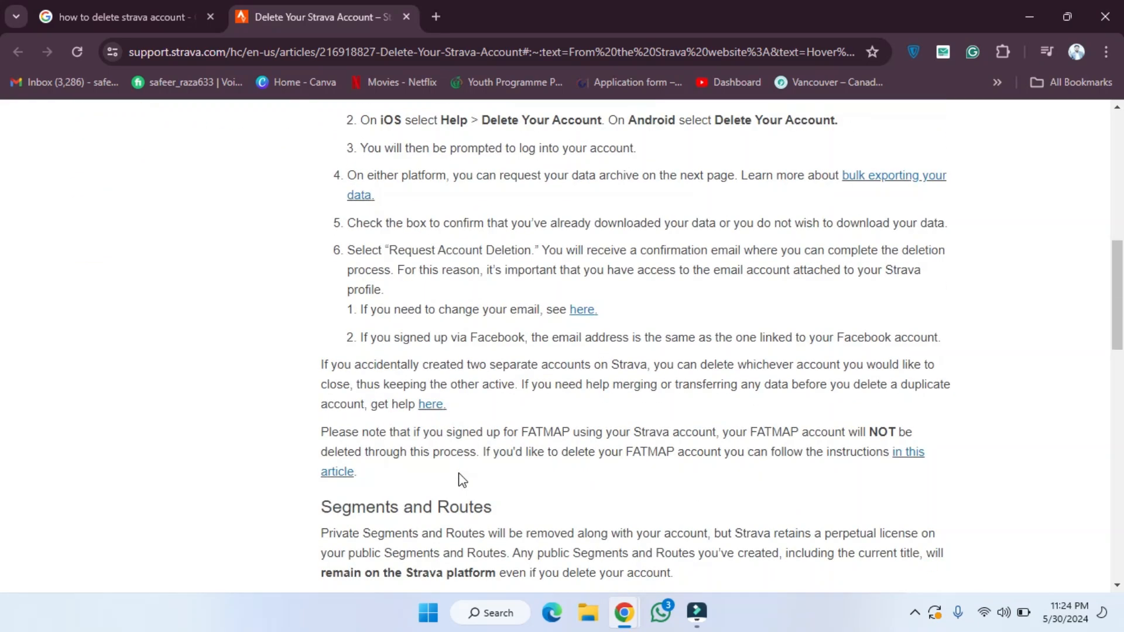
scroll(down, 3)
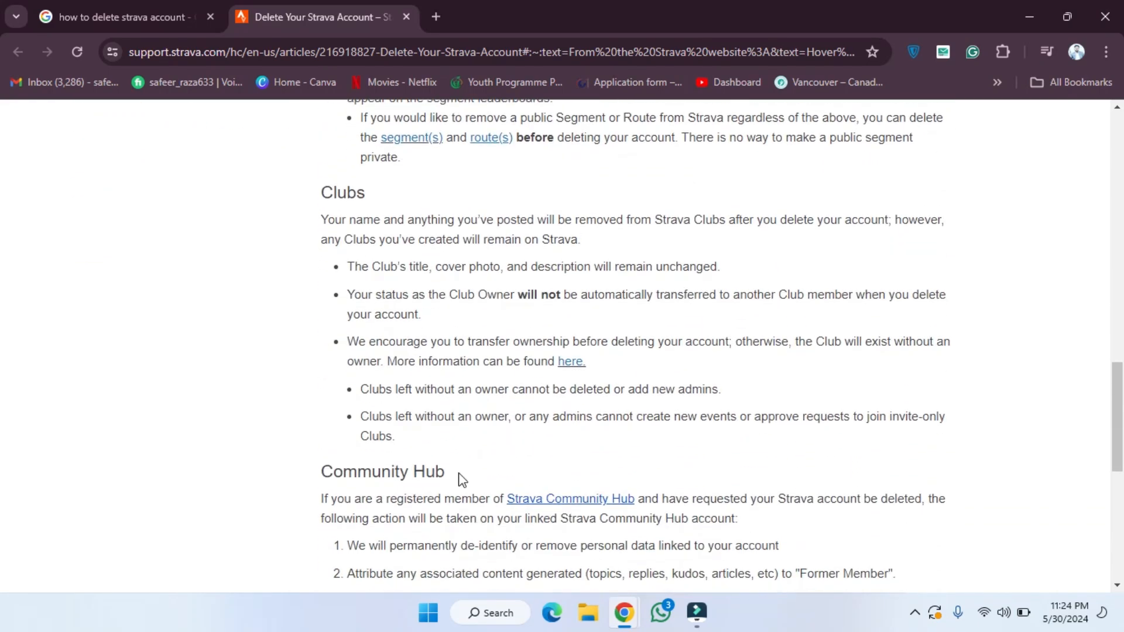
scroll(down, 3)
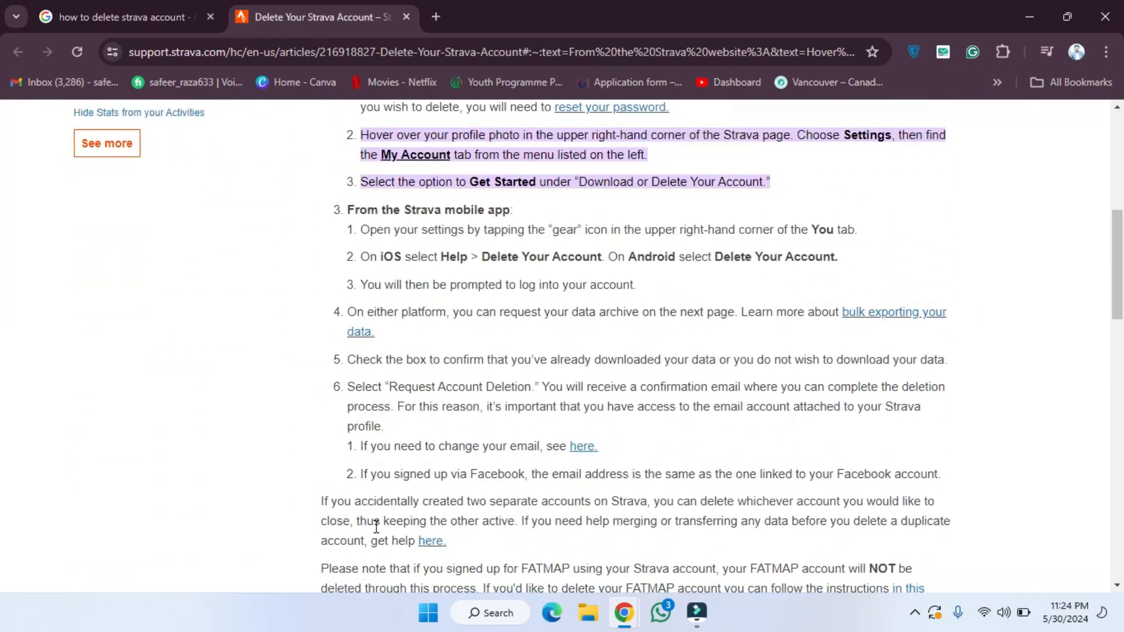
scroll(up, 3)
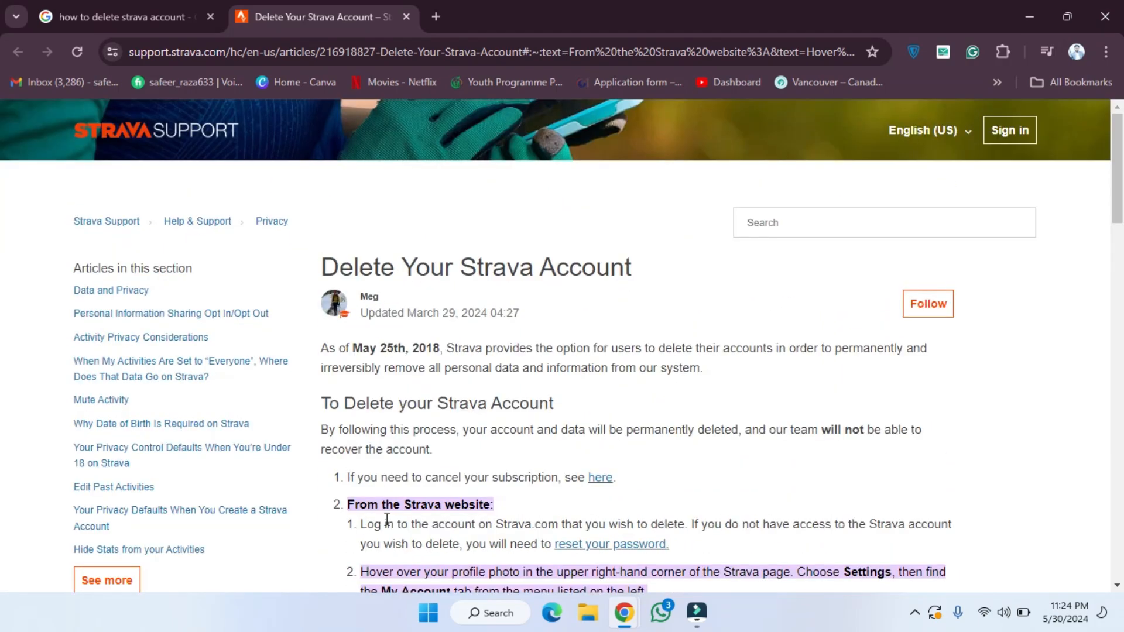
scroll(down, 3)
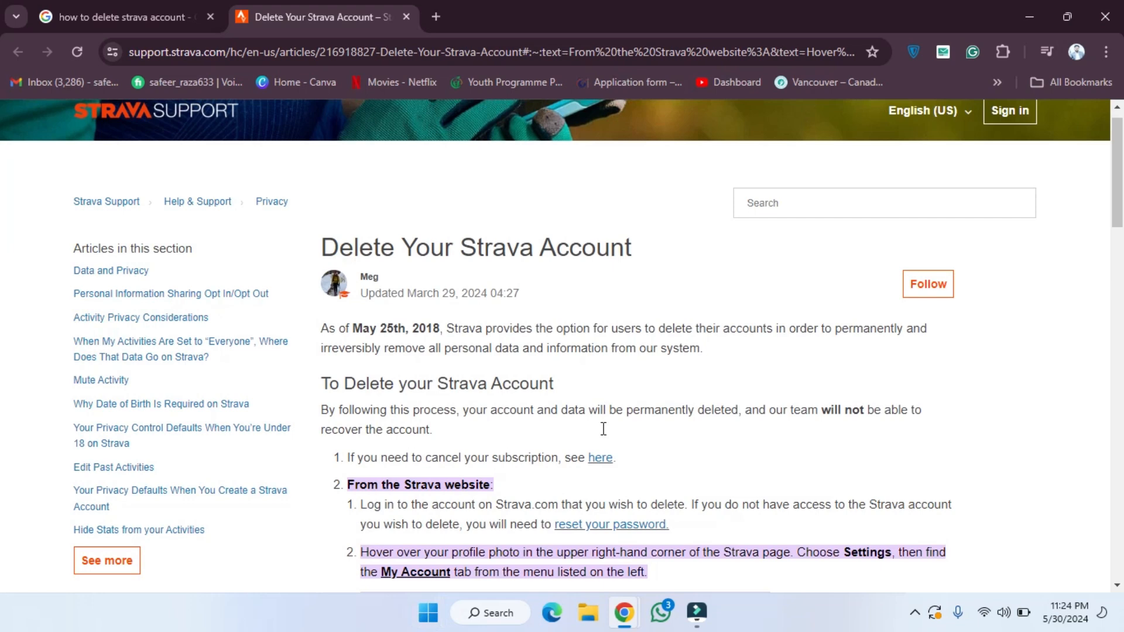
scroll(down, 3)
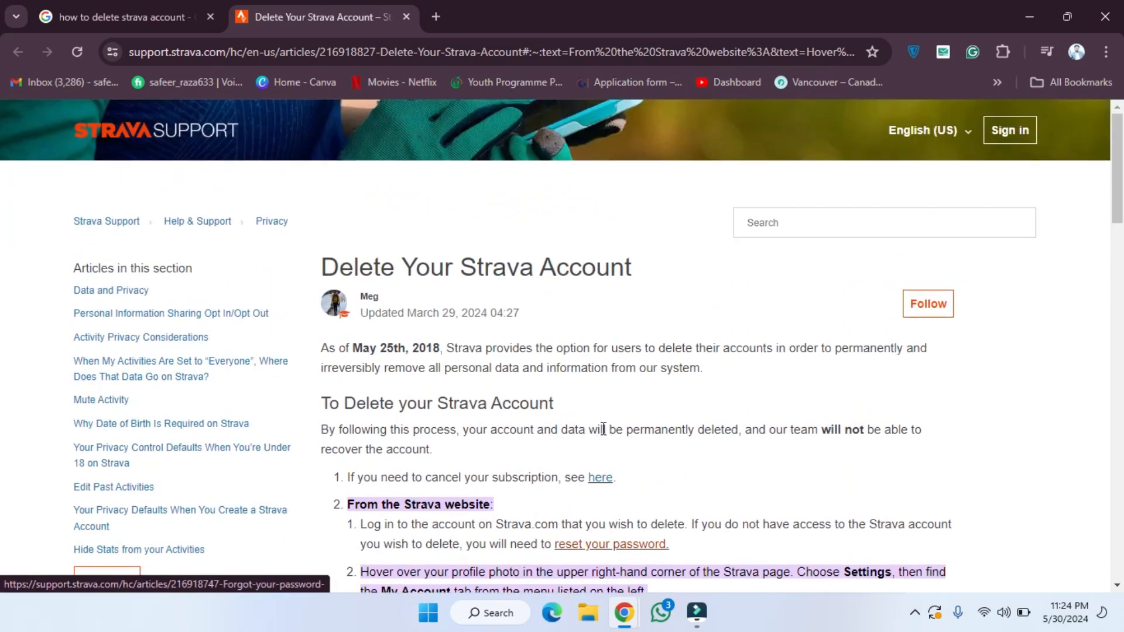